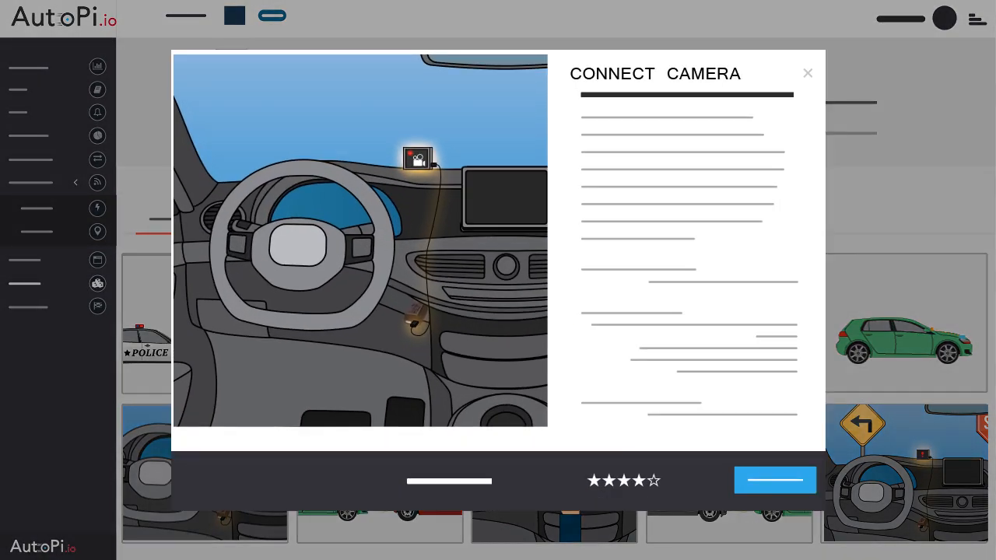
# - Dismiss the Connect Camera guide and return to the AutoPi scenario-guide grid
pyautogui.click(806, 73)
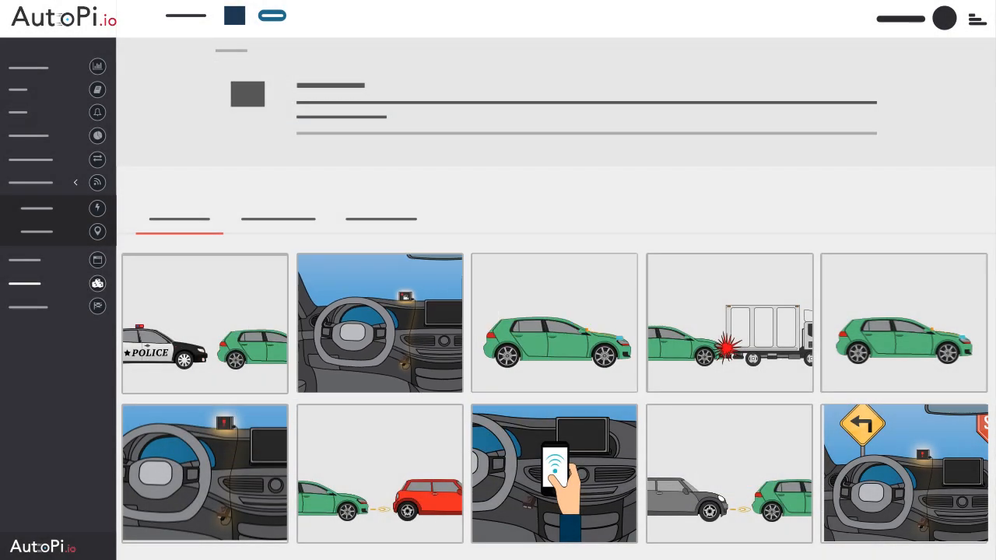